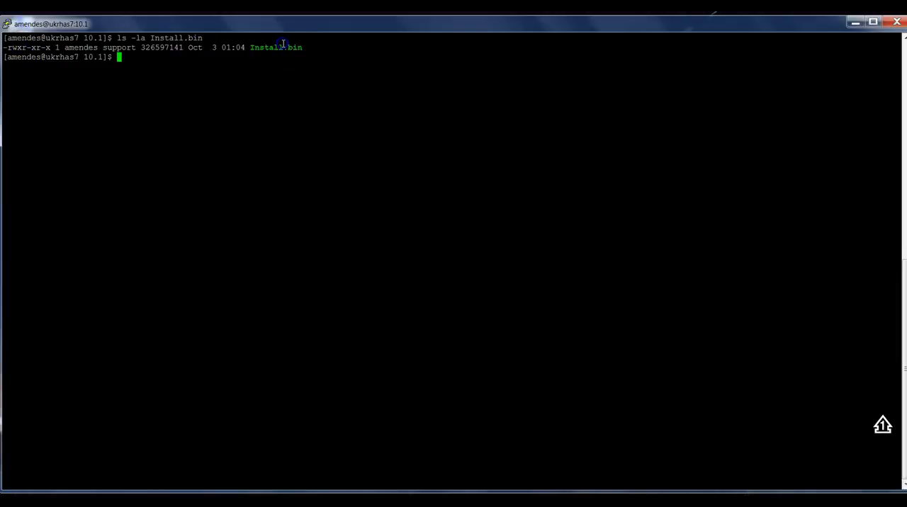
Start the Informatica MFT console installer with ./Install.bin.
text(./Install.bin)
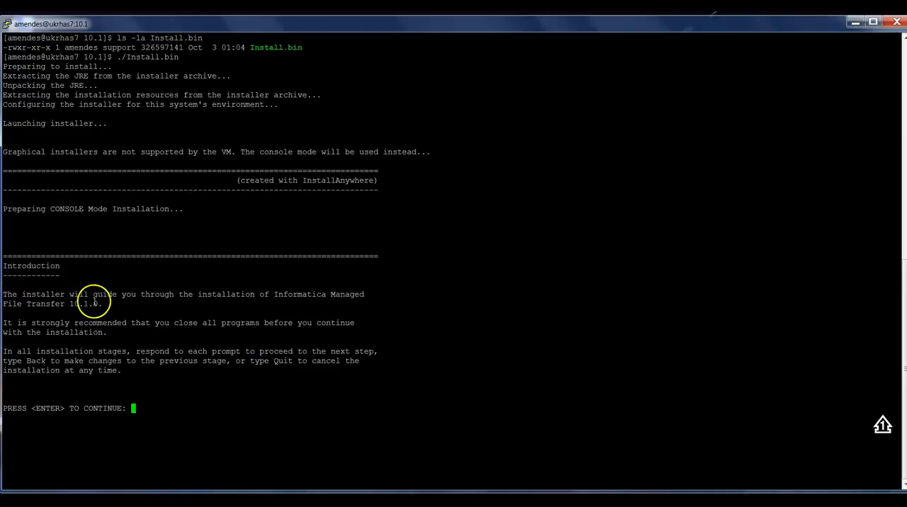
mouse_move(270, 305)
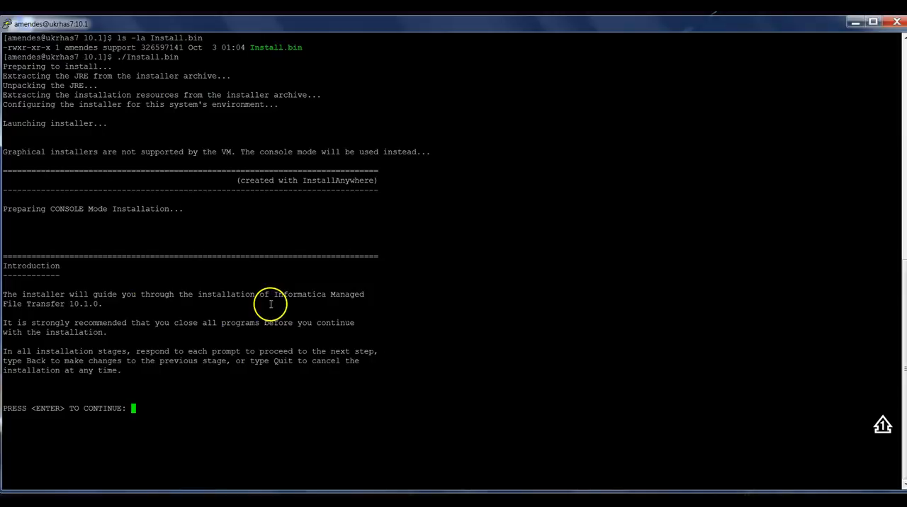
mouse_move(91, 317)
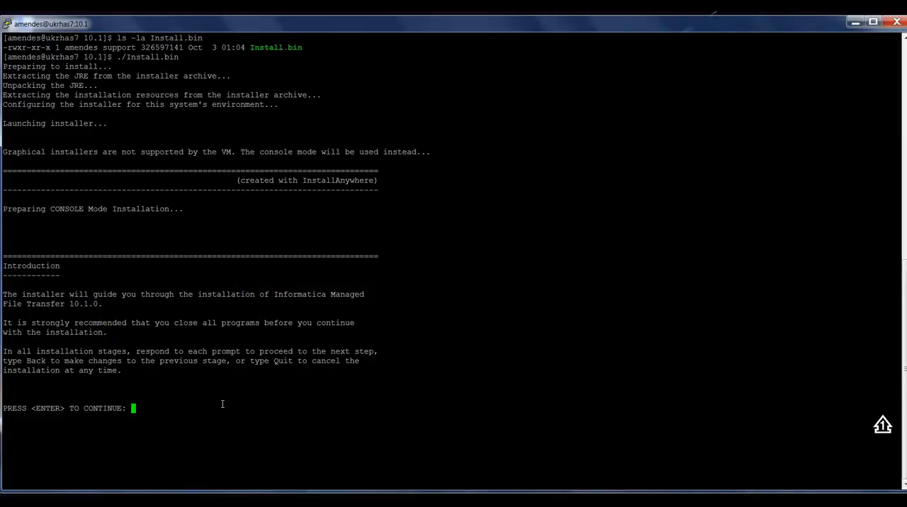
Try installing into /home/amendes/envs/DX/MFT10.1 and acknowledge the already-installed notice.
key(enter)
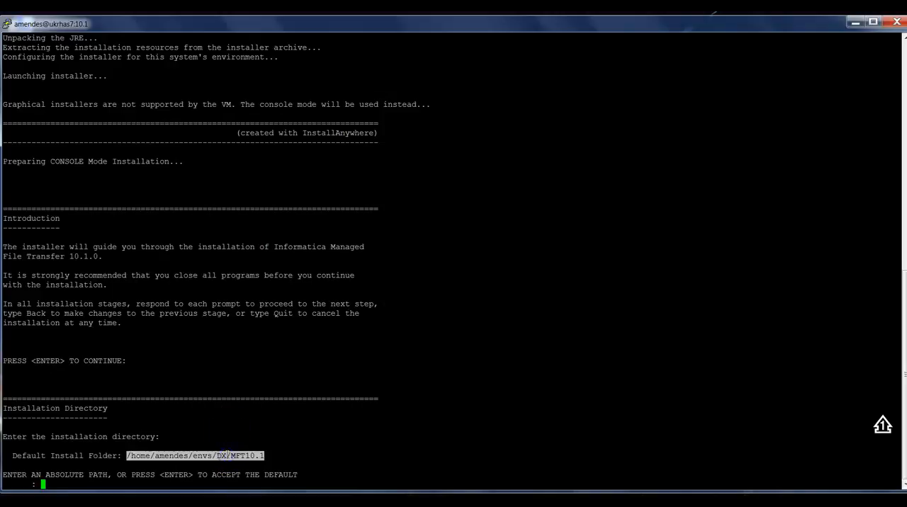
text(/home/amendes/envs/DX/MFT10.1)
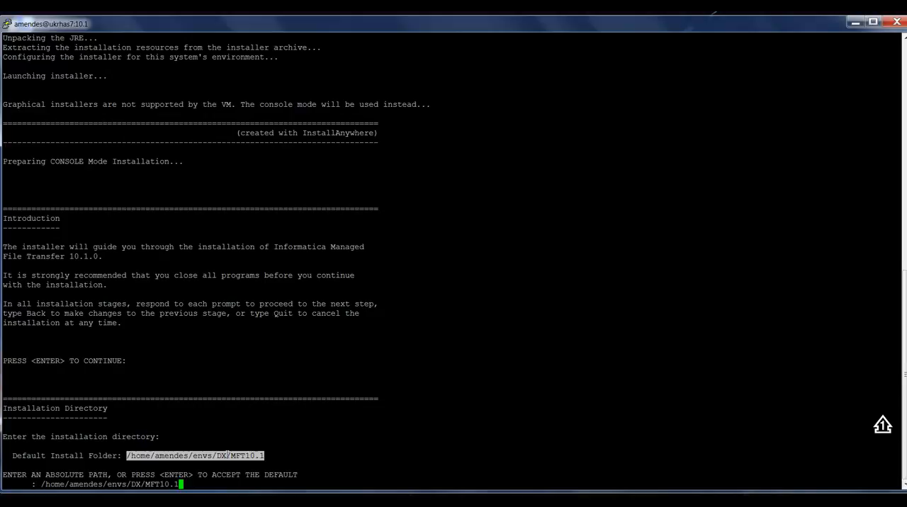
key(enter)
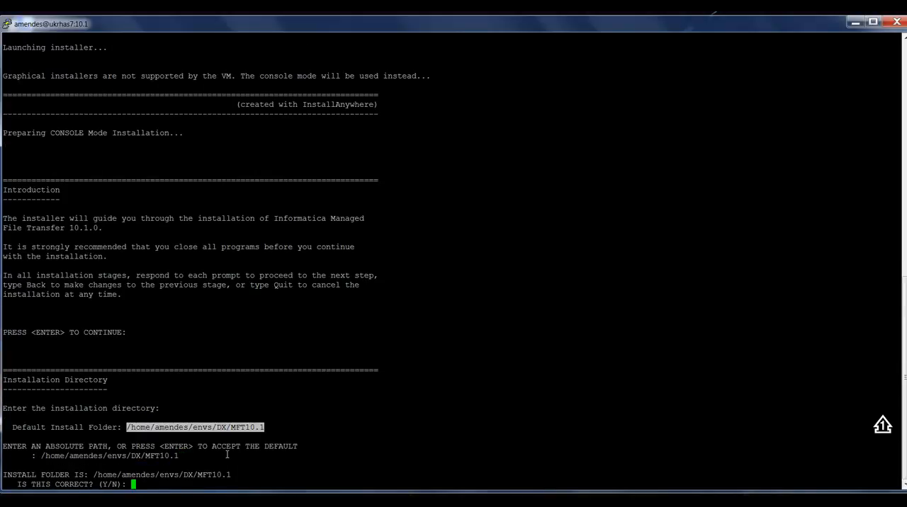
text(Y)
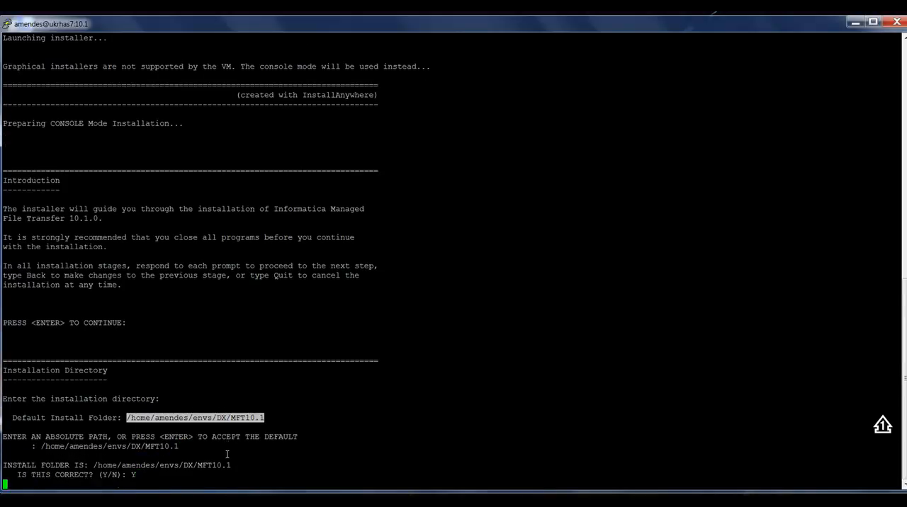
key(enter)
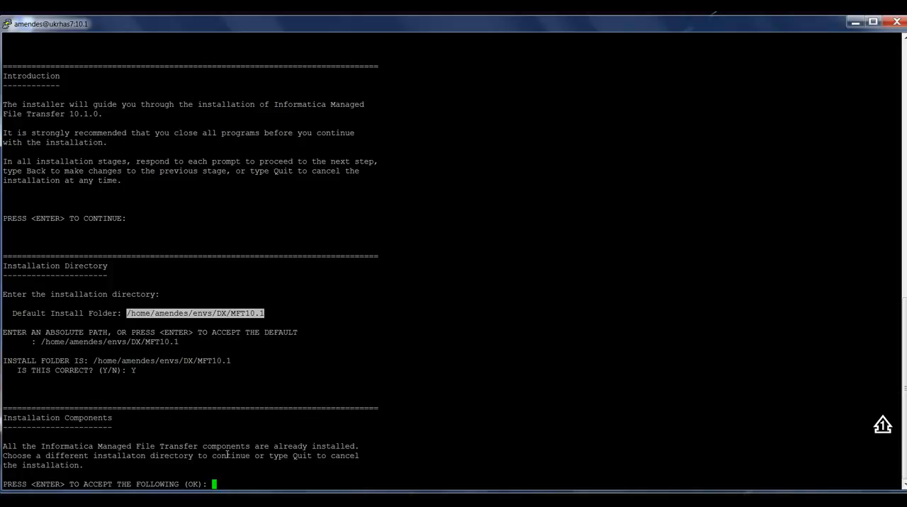
mouse_move(322, 455)
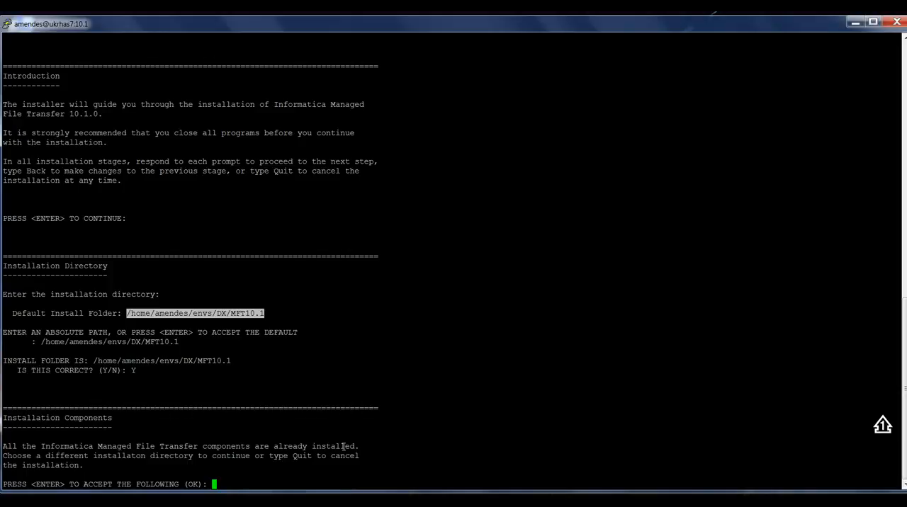
key(enter)
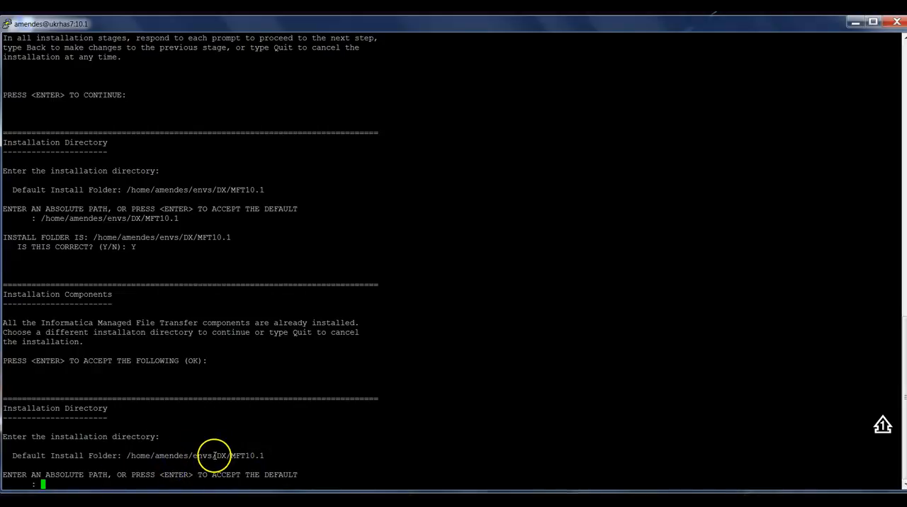
Enter and confirm /home/amendes/envs/DX/MFT101 as the installation folder.
double_click(195, 456)
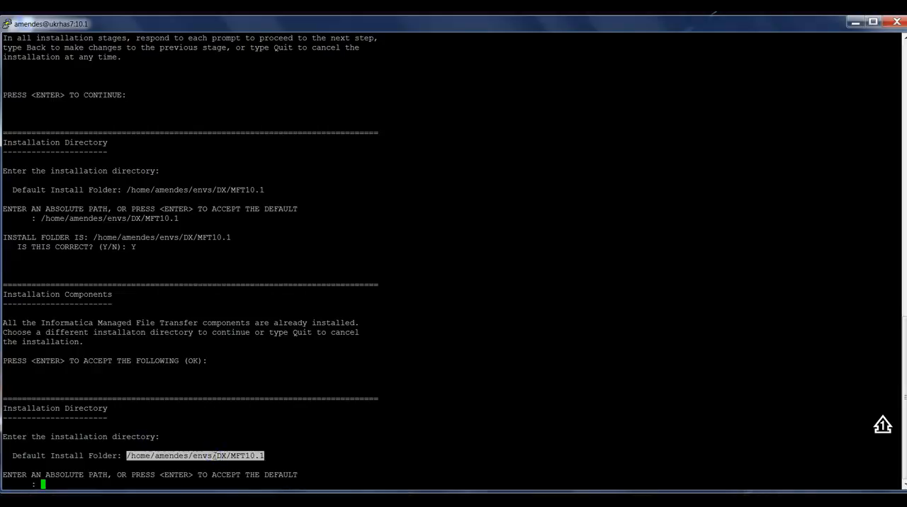
text(/home/amendes/envs/DX/MFT10.1)
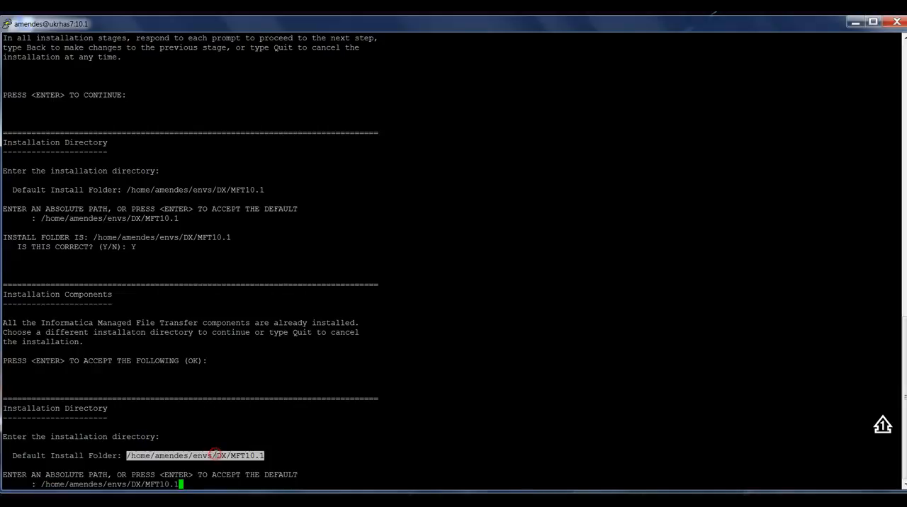
key(BackSpace)
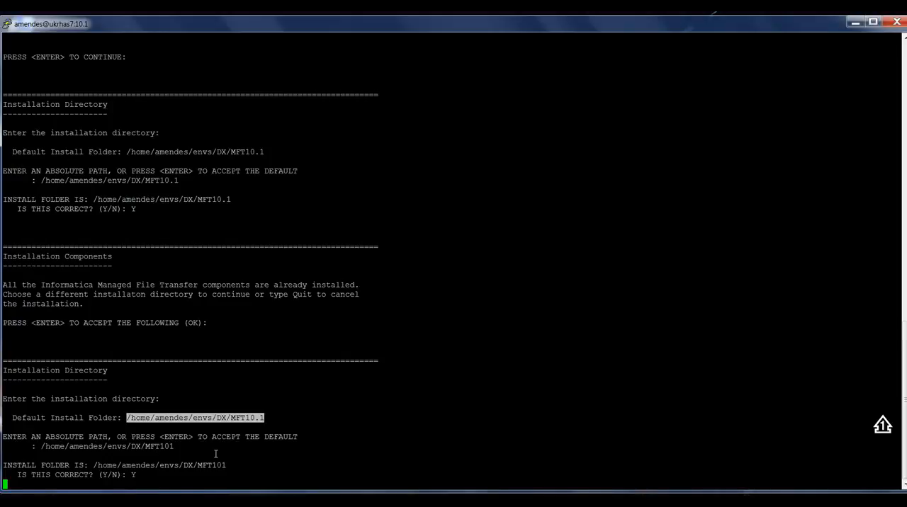
key(enter)
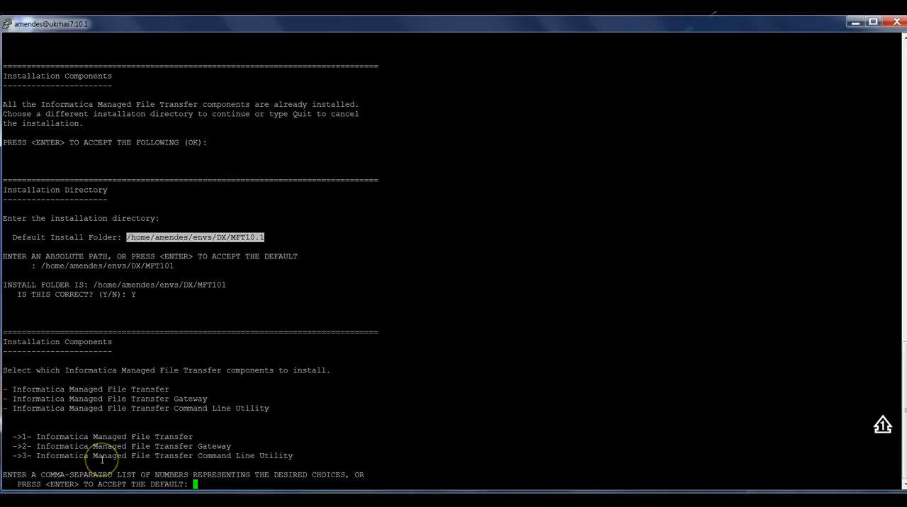
mouse_move(181, 457)
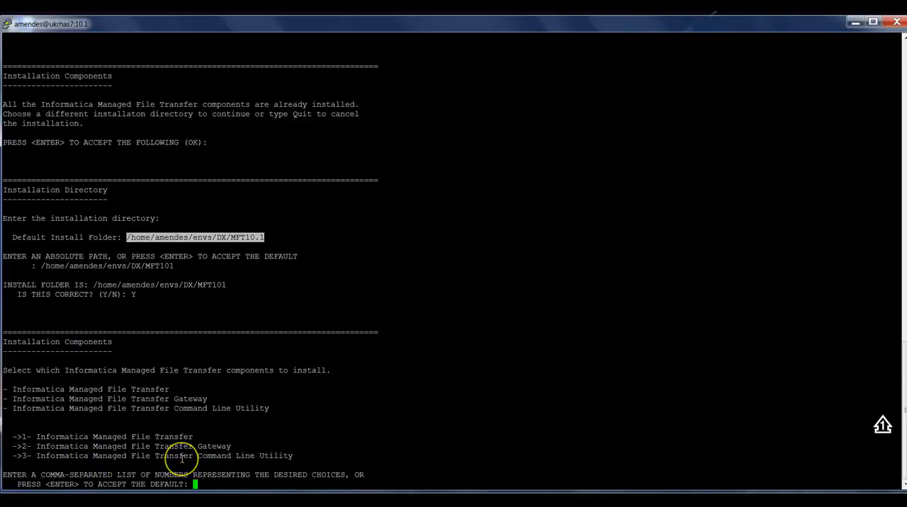
mouse_move(109, 436)
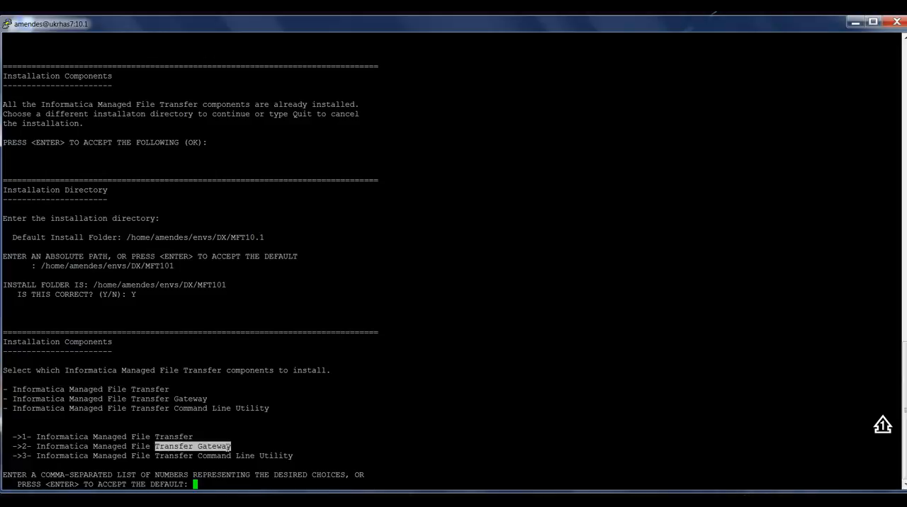
Select components 1,3: Managed File Transfer and Command Line Utility.
text(1)
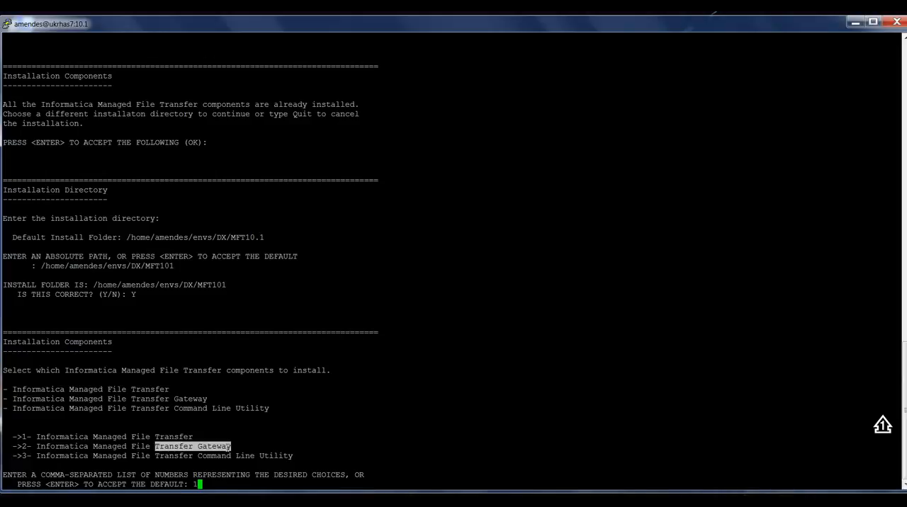
text(,3)
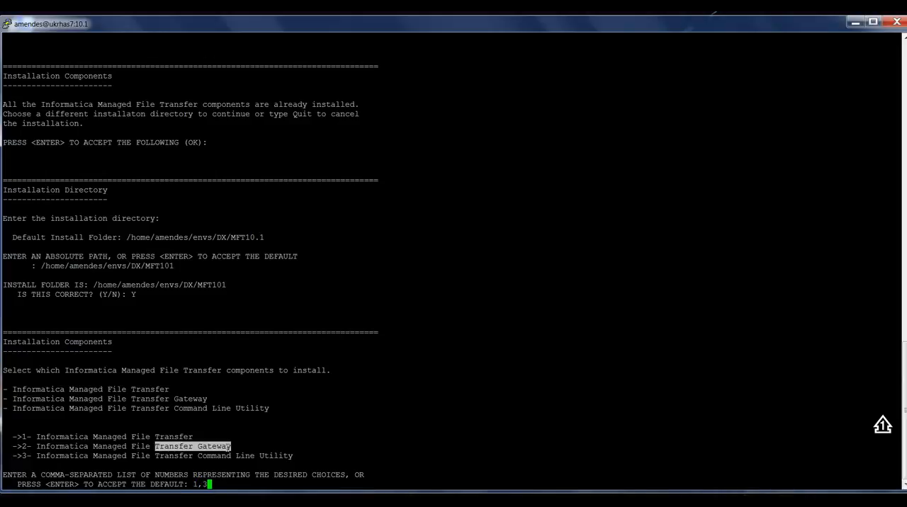
key(enter)
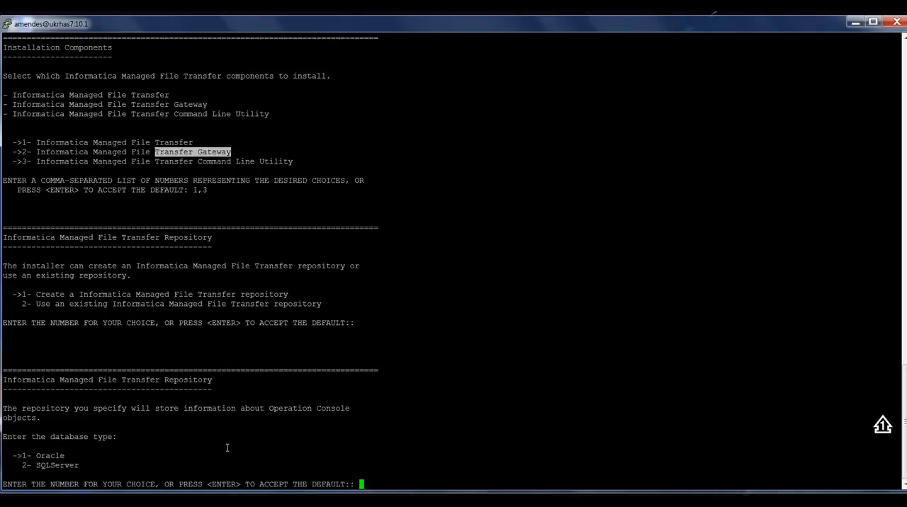
Choose Oracle with host ukdb13, default port 1521 and SID ORCL.
key(enter)
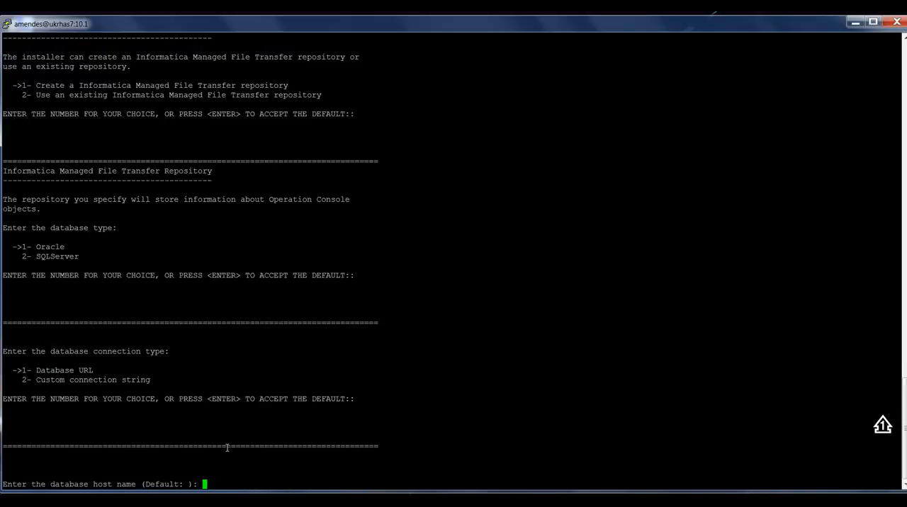
text(u)
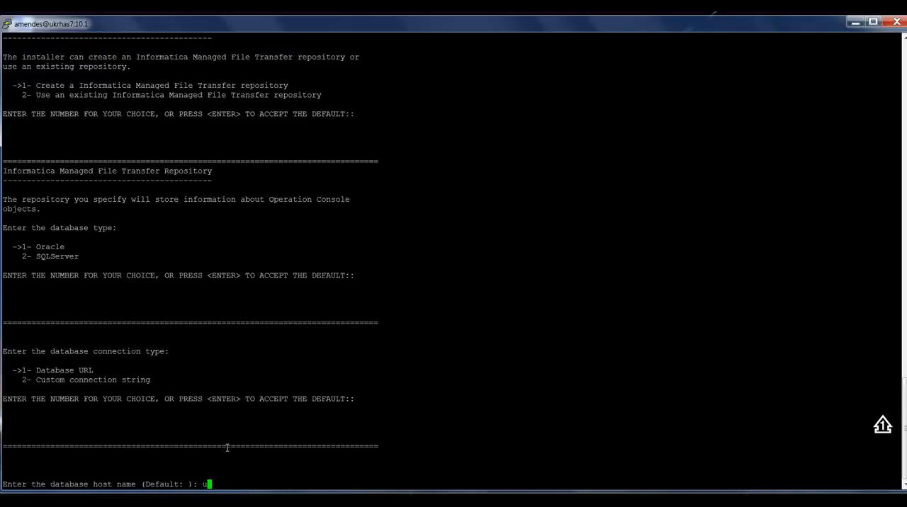
text(kdb13)
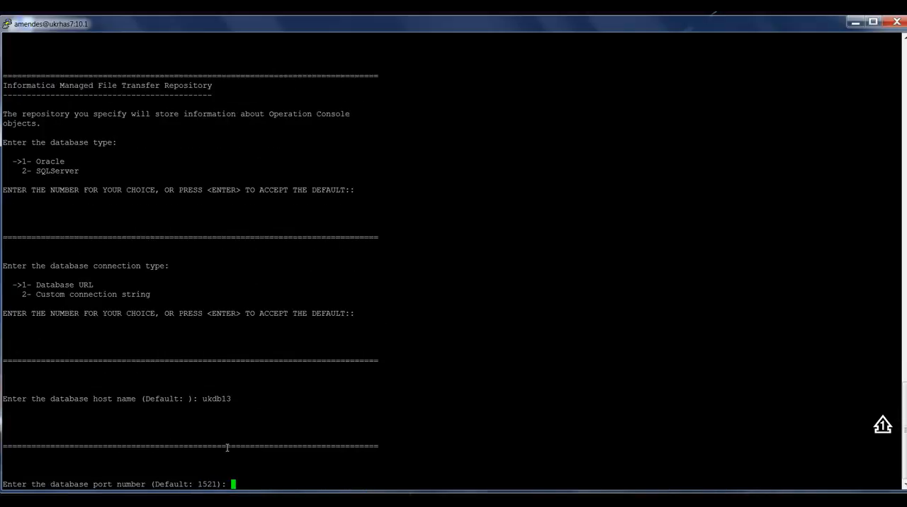
key(enter)
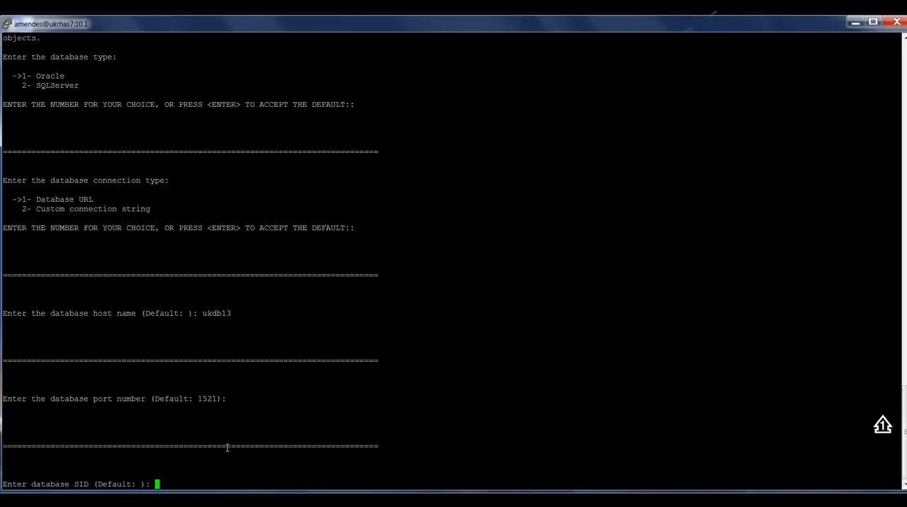
text(ORCL)
text(c01986206h)
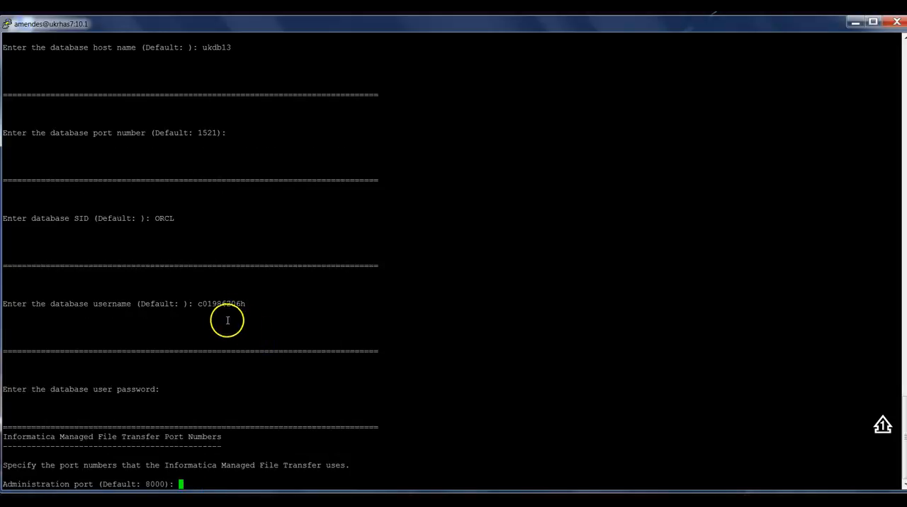
mouse_move(232, 310)
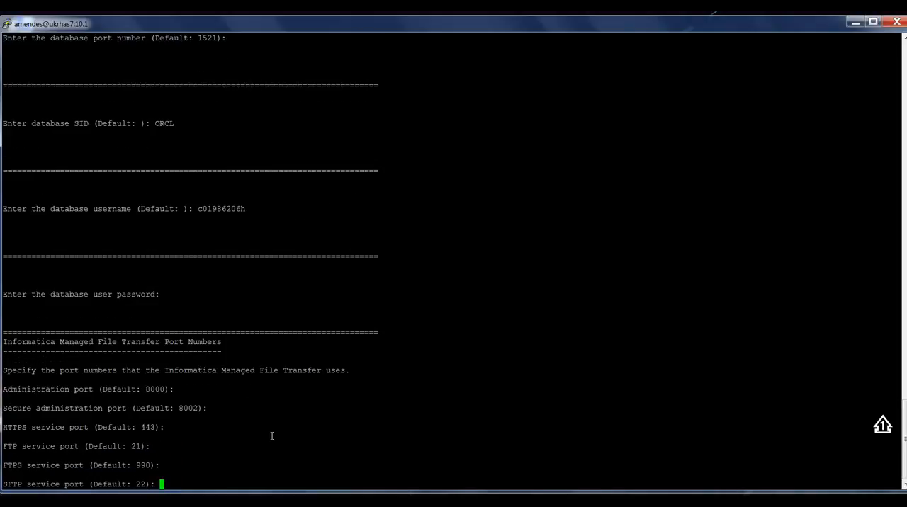
Accept the default SFTP service port to finish the installation.
key(enter)
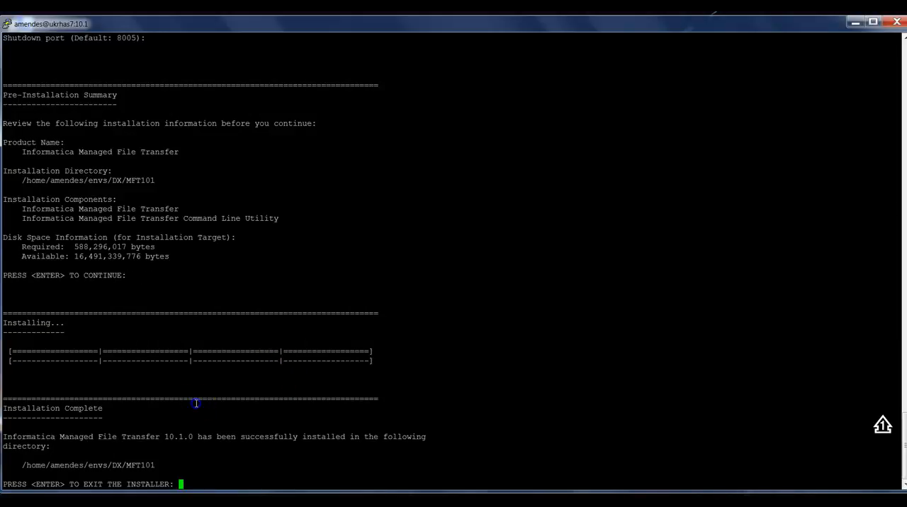
mouse_move(133, 458)
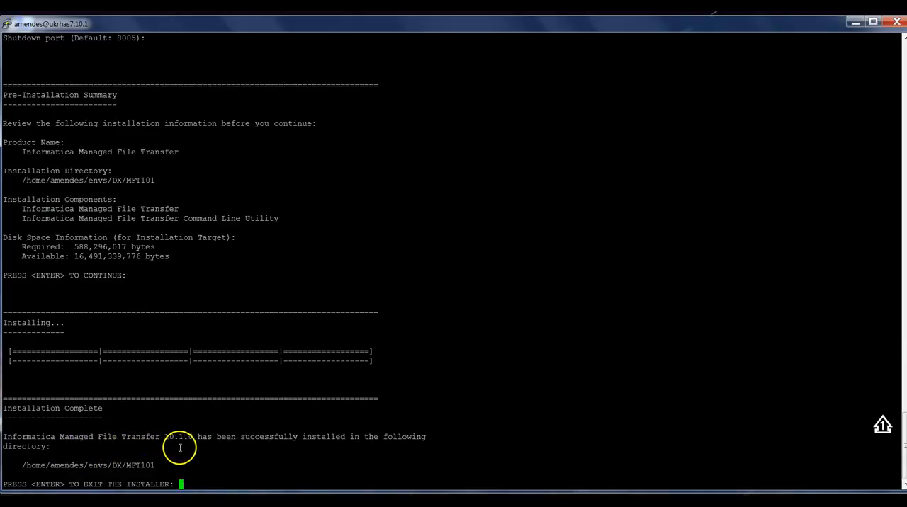
mouse_move(317, 448)
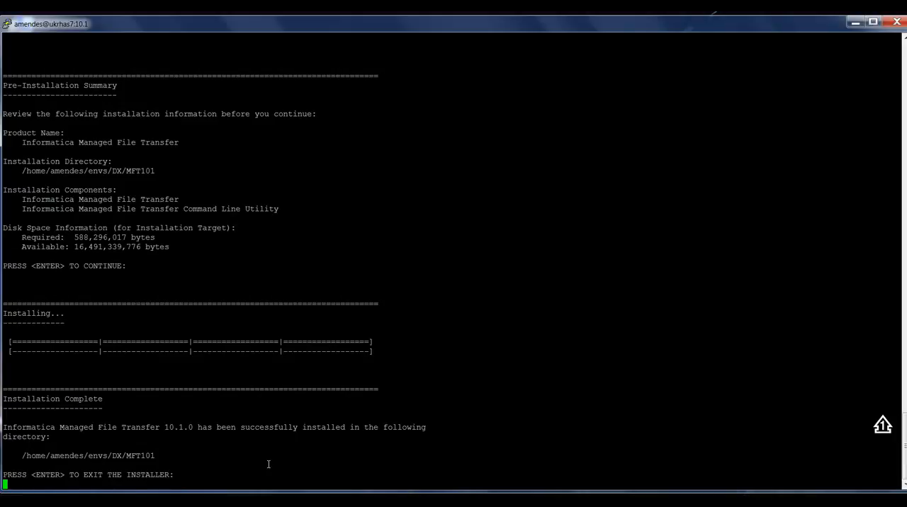
mouse_move(234, 474)
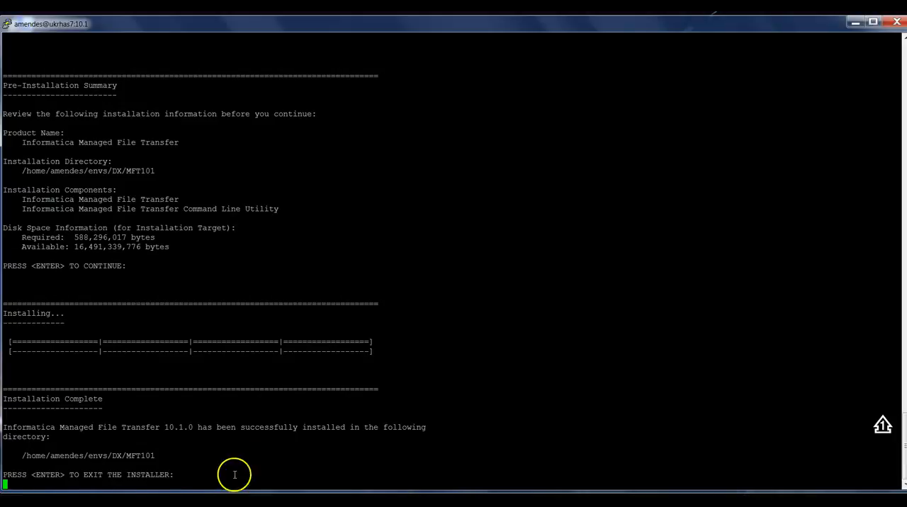